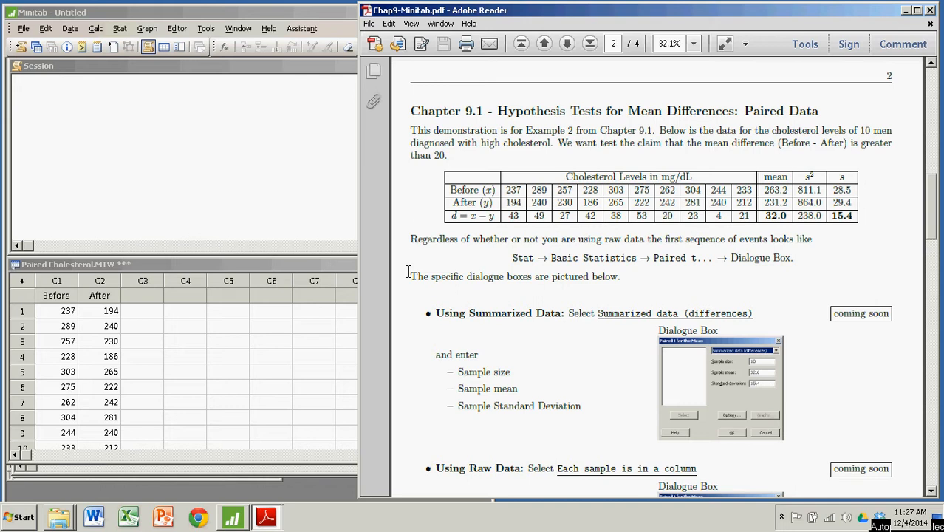
Step: Read the Chapter 9.1 paired-data handout and highlight the 32.0 mean difference in the cholesterol table
{"action": "scroll", "scroll_direction": "down", "scroll_amount": 3}
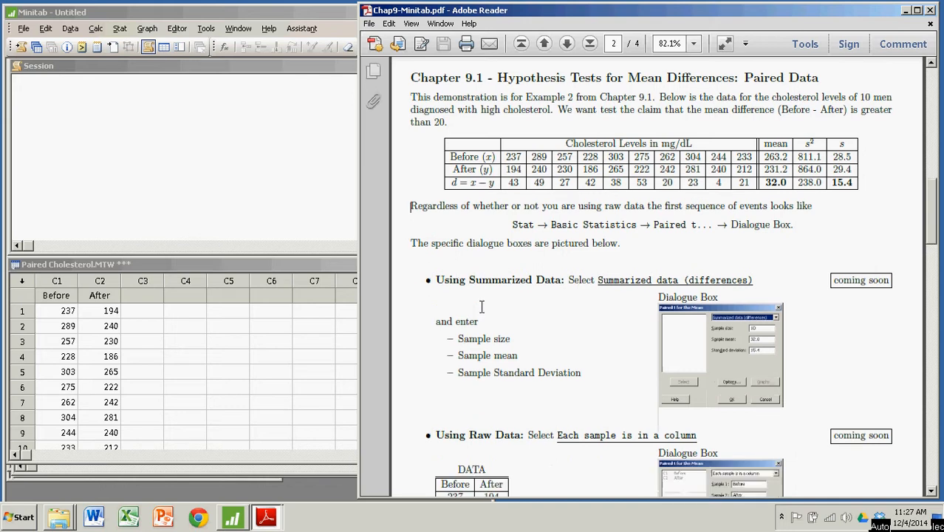
{"action": "scroll", "scroll_direction": "down", "scroll_amount": 3}
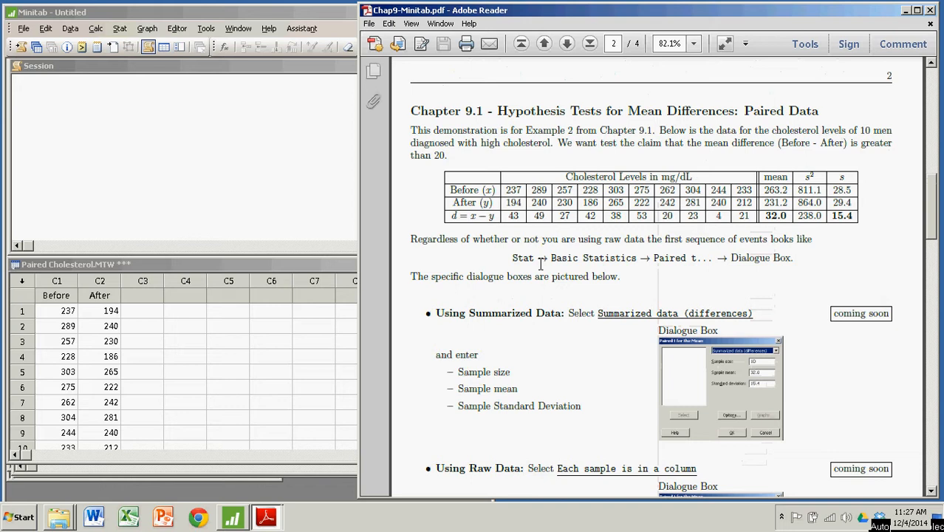
{"action": "mouse_move", "coordinate": [545, 159]}
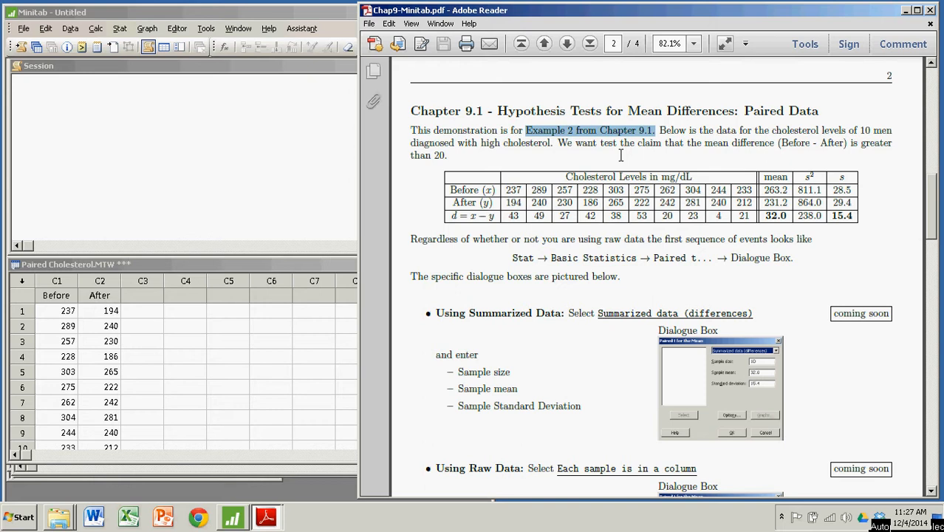
{"action": "scroll", "scroll_direction": "down", "scroll_amount": 3}
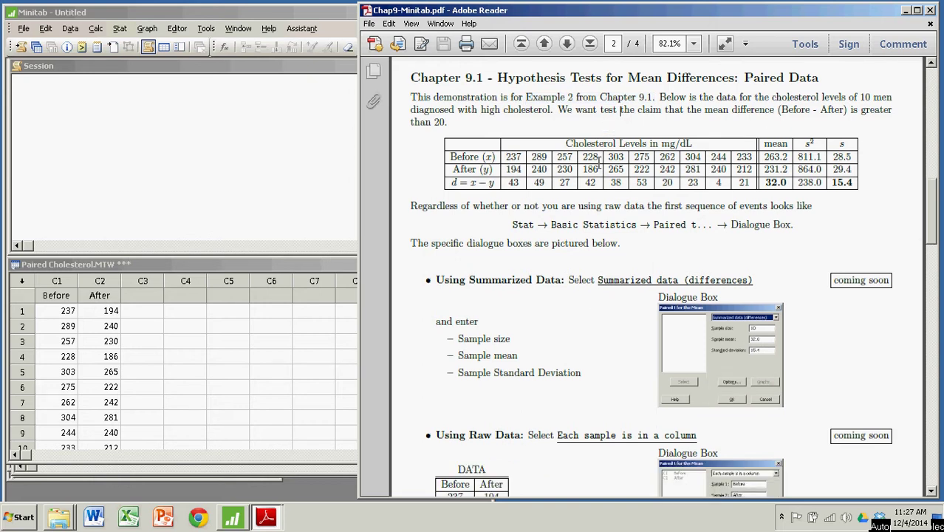
{"action": "double_click", "coordinate": [513, 156]}
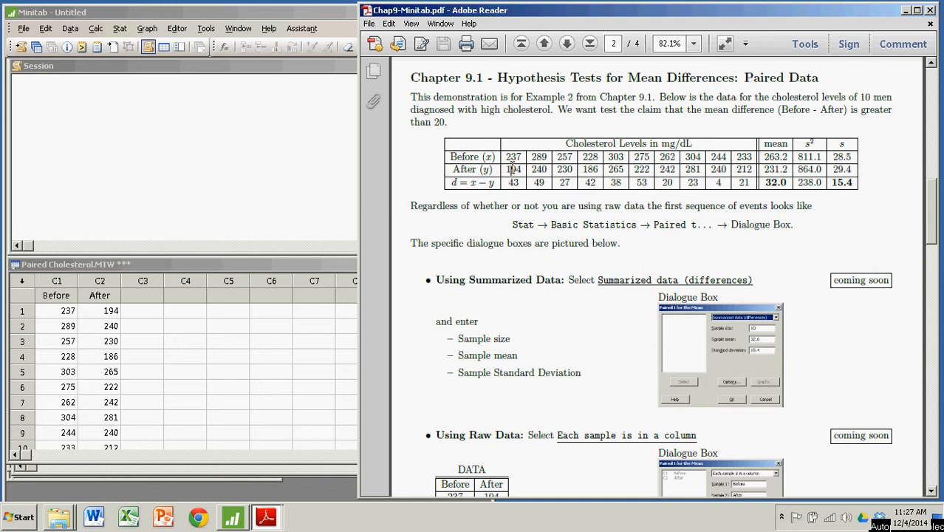
{"action": "mouse_move", "coordinate": [530, 171]}
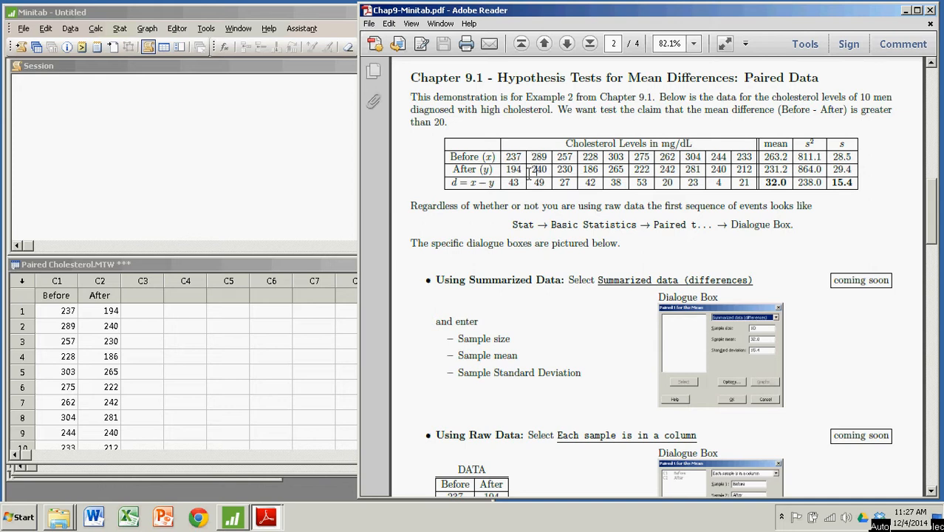
{"action": "left_click_drag", "start_coordinate": [505, 183], "coordinate": [754, 183]}
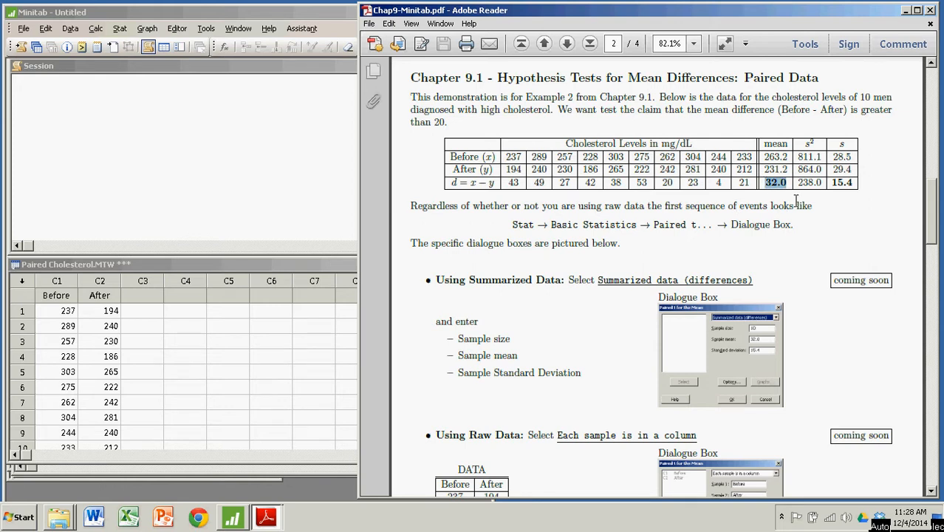
{"action": "mouse_move", "coordinate": [776, 193]}
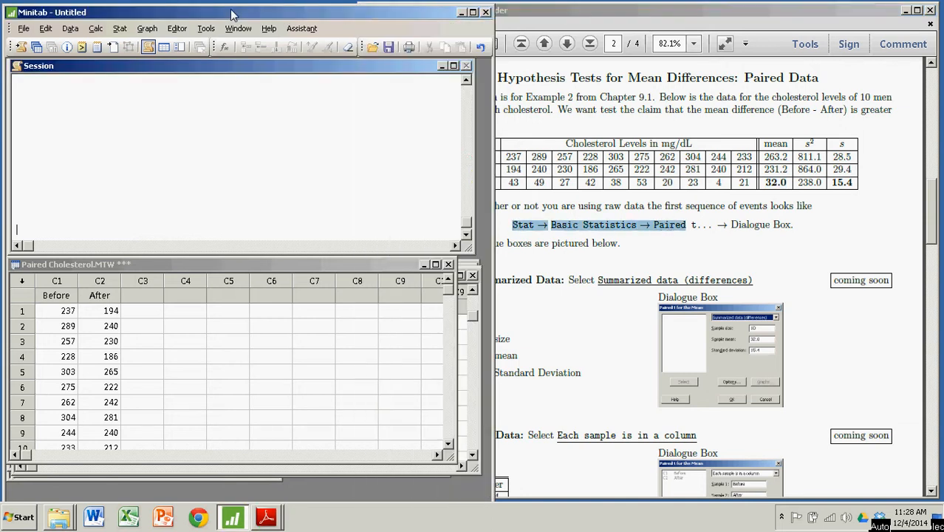
Step: Start a Paired t from Basic Statistics and set data supply to 'Each sample is in a column'
{"action": "left_click", "coordinate": [122, 28]}
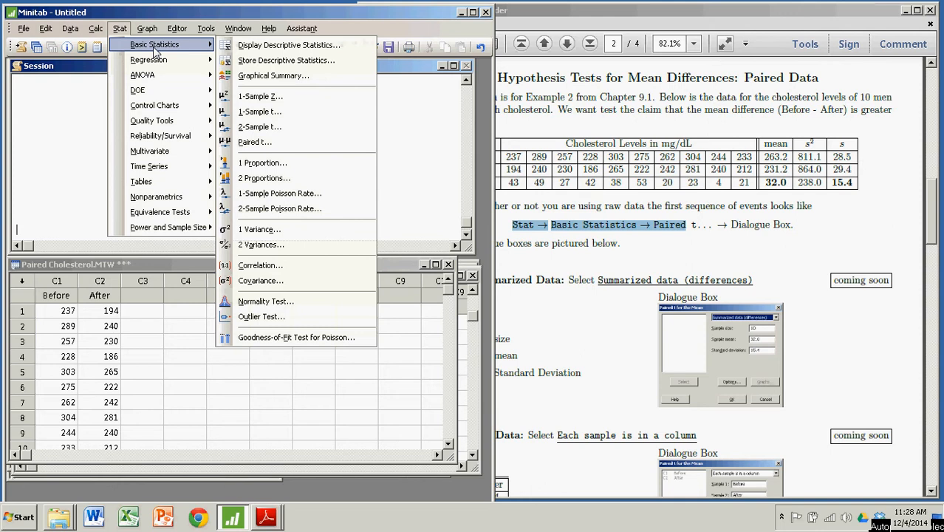
{"action": "mouse_move", "coordinate": [254, 142]}
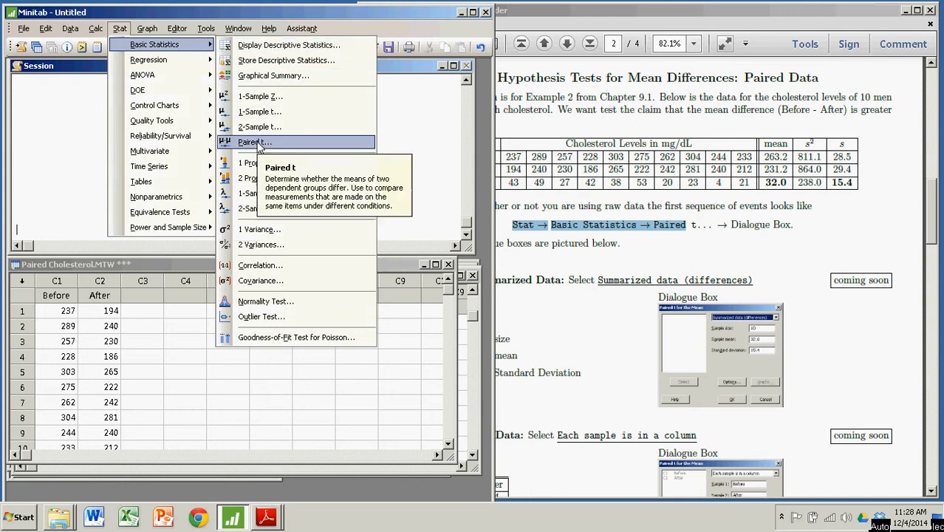
{"action": "left_click", "coordinate": [254, 142]}
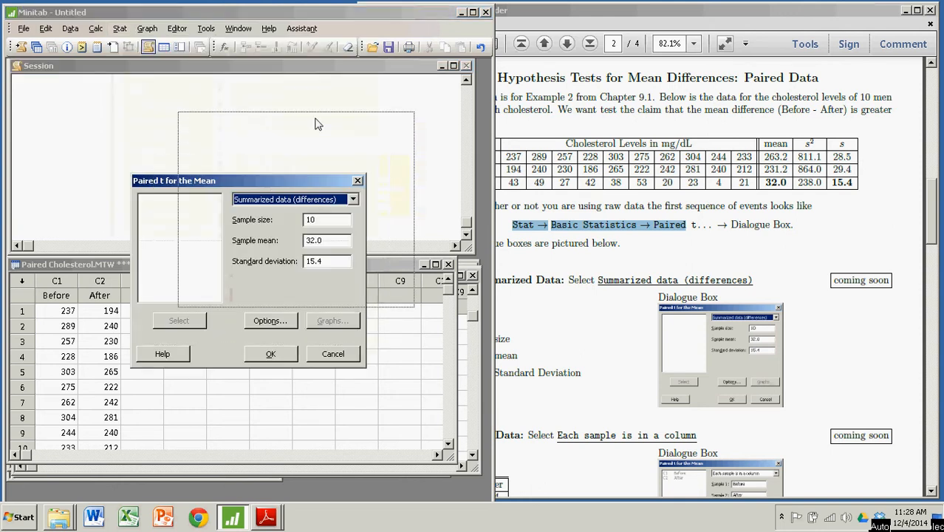
{"action": "left_click", "coordinate": [410, 134]}
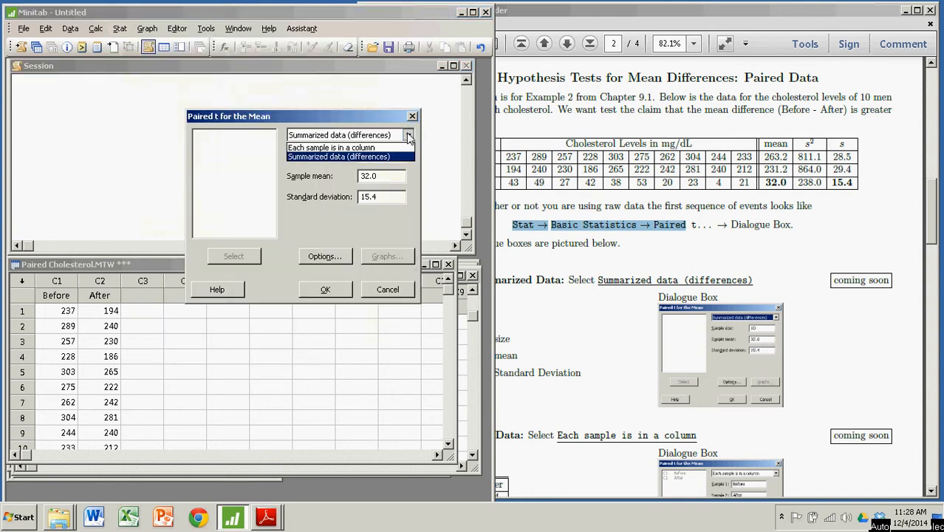
{"action": "left_click", "coordinate": [349, 156]}
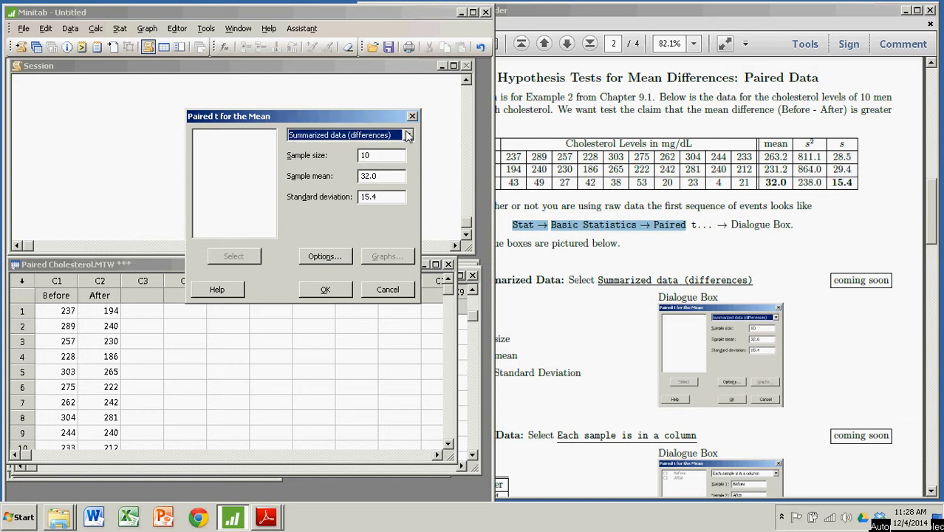
{"action": "left_click", "coordinate": [408, 134]}
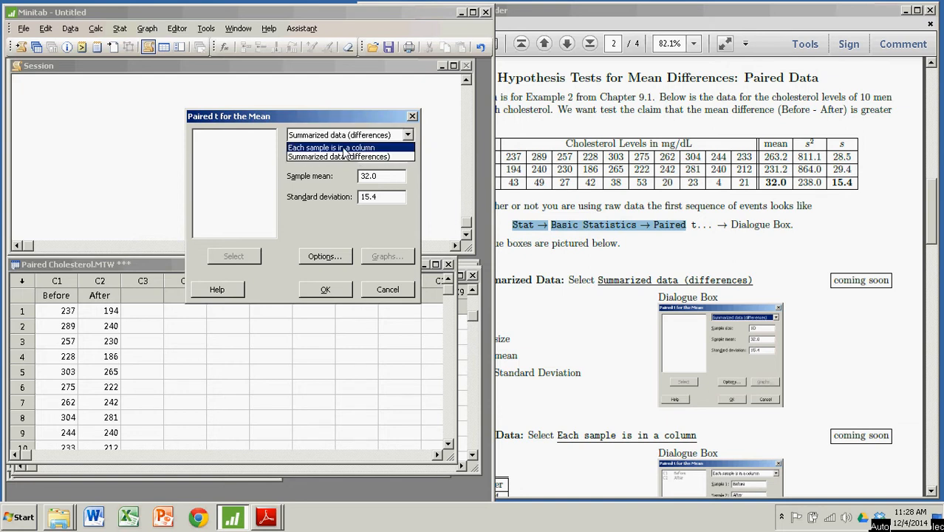
{"action": "left_click", "coordinate": [333, 148]}
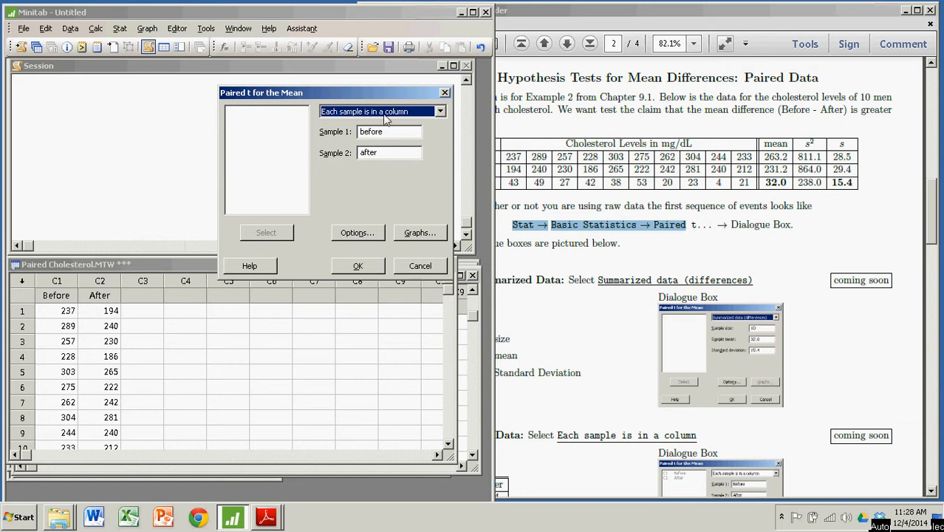
{"action": "mouse_move", "coordinate": [136, 269]}
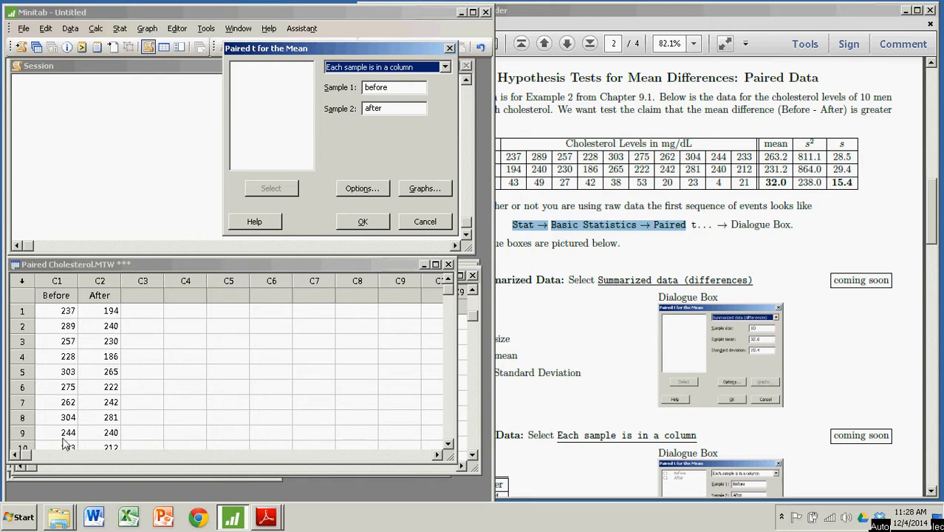
{"action": "mouse_move", "coordinate": [96, 431]}
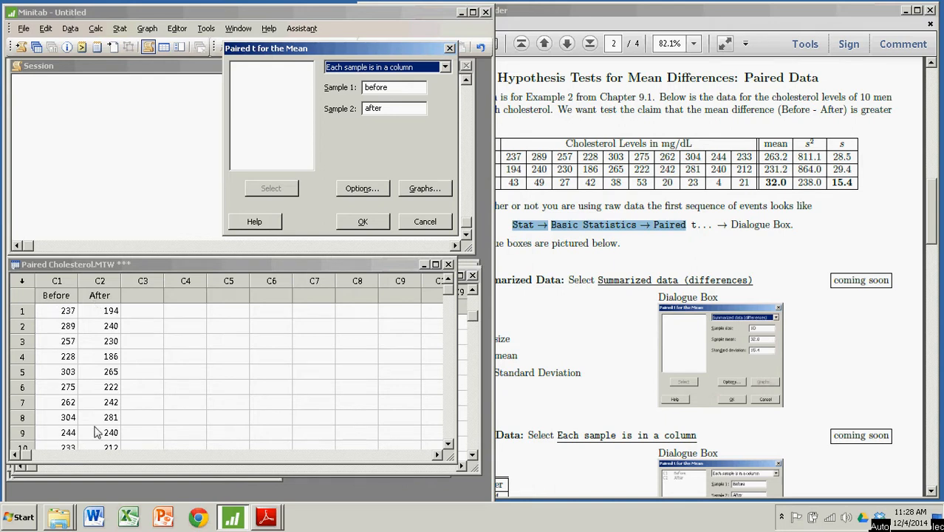
{"action": "mouse_move", "coordinate": [340, 48]}
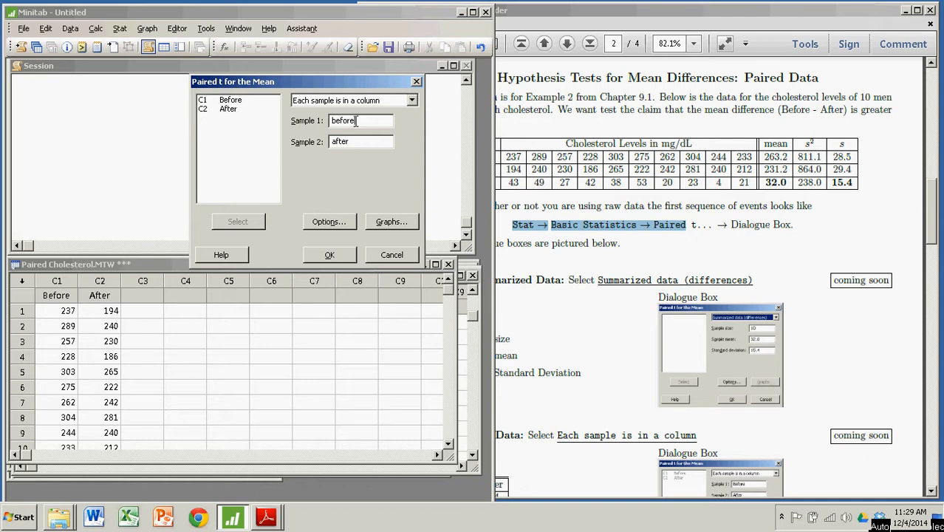
Step: Retype Sample 1 as Before and select After as Sample 2
{"action": "key", "text": "BackSpace"}
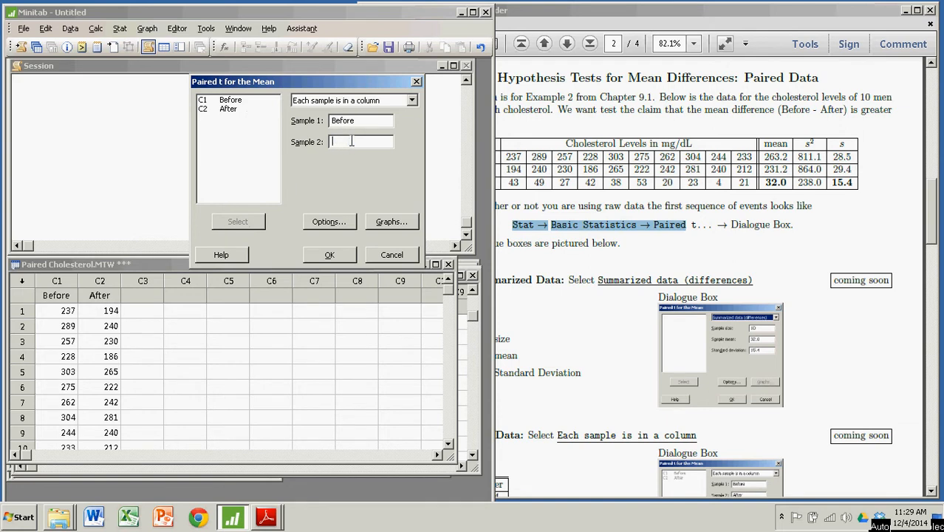
{"action": "left_click", "coordinate": [227, 109]}
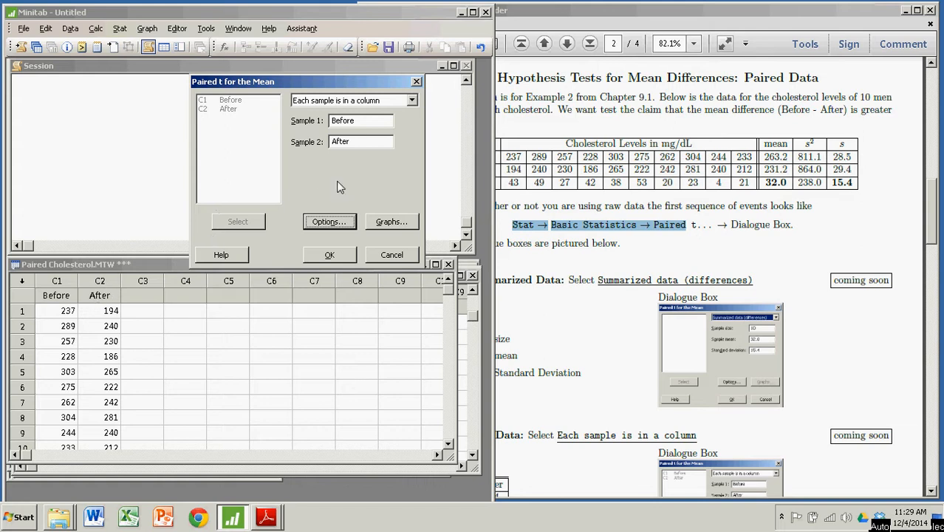
{"action": "mouse_move", "coordinate": [332, 227]}
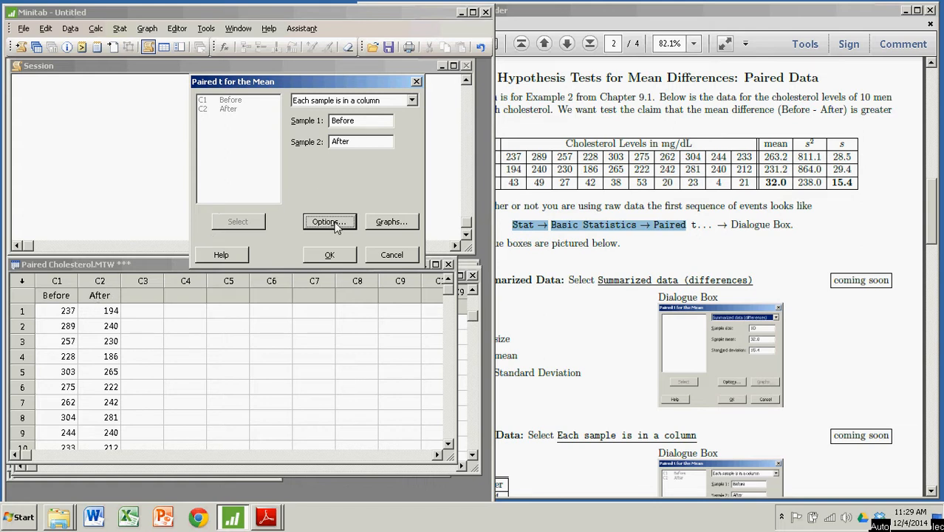
Step: Set hypothesized difference 20 with alternative 'Difference > hypothesized difference' and confirm
{"action": "left_click", "coordinate": [328, 222]}
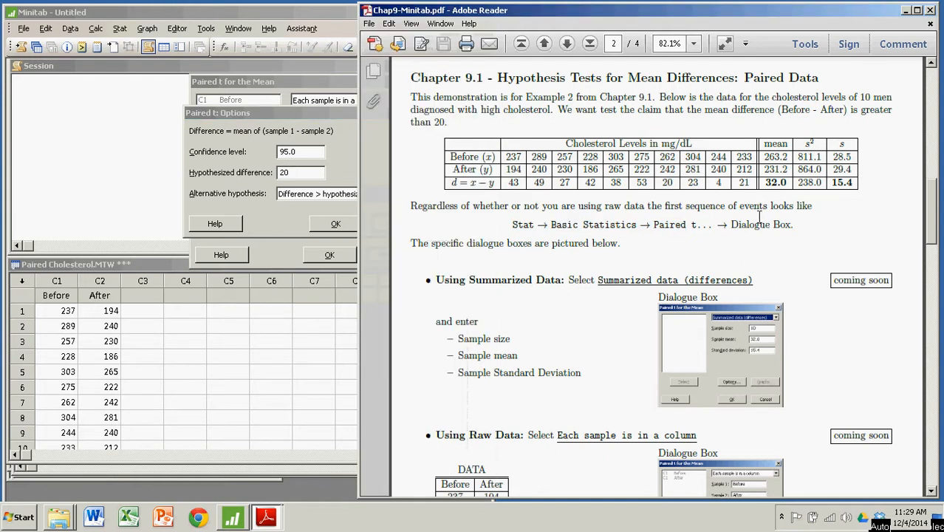
{"action": "mouse_move", "coordinate": [748, 112]}
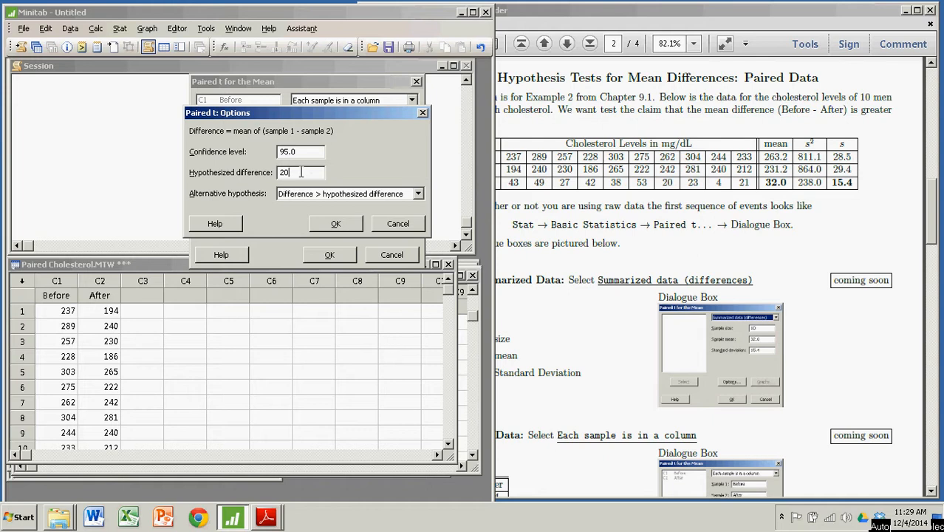
{"action": "left_click", "coordinate": [420, 194]}
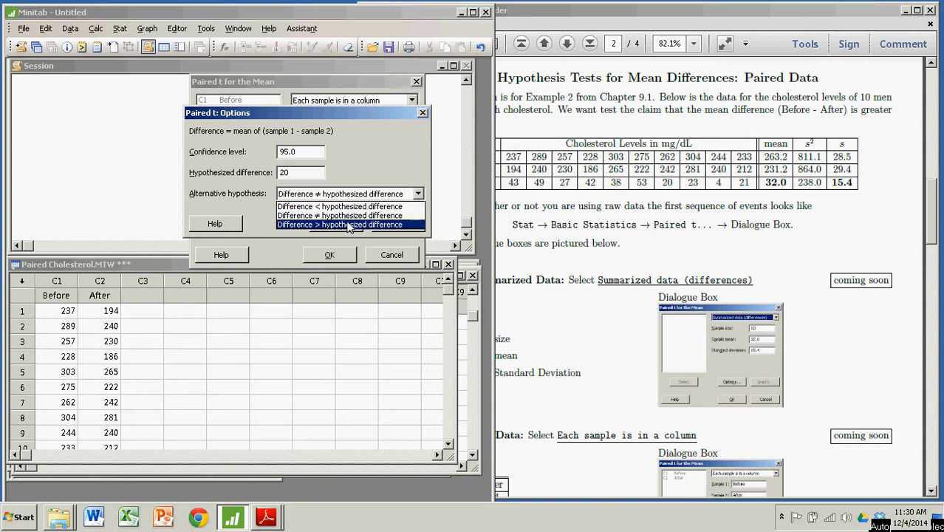
{"action": "left_click", "coordinate": [349, 224]}
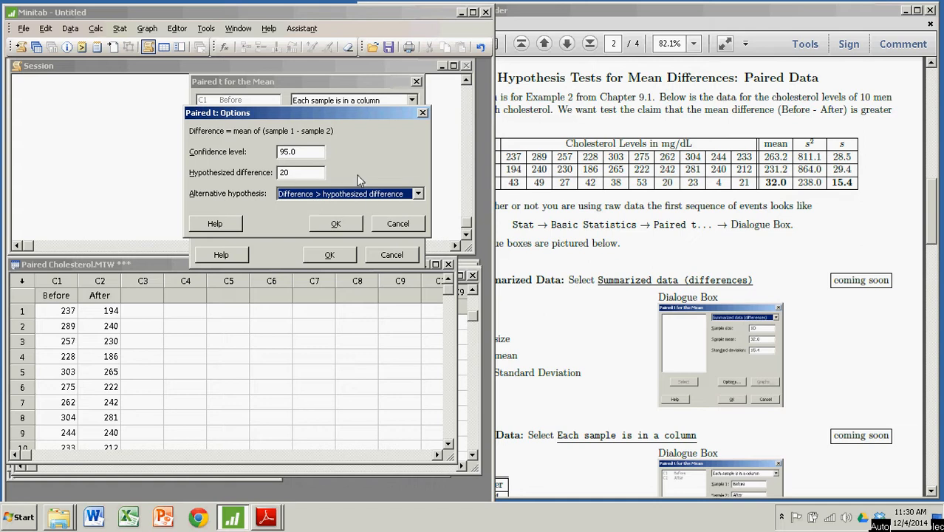
{"action": "mouse_move", "coordinate": [347, 224]}
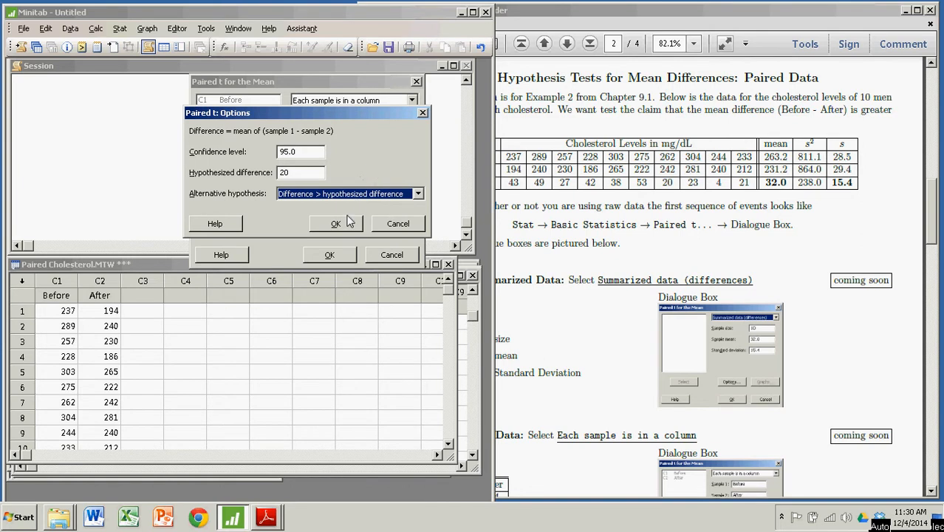
{"action": "left_click", "coordinate": [335, 223]}
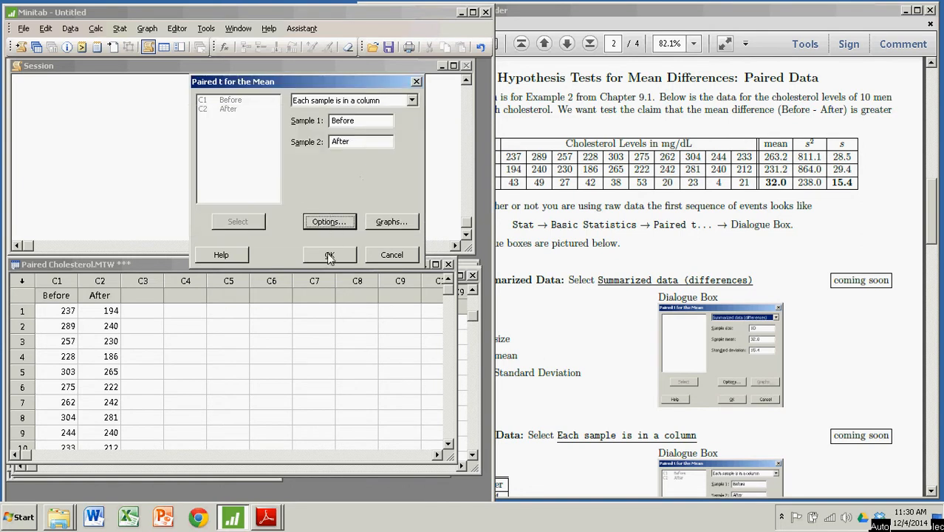
Step: Run the test and review the Session output: mean difference 32.00, T-Value 2.46, P-Value 0.018
{"action": "left_click", "coordinate": [330, 254]}
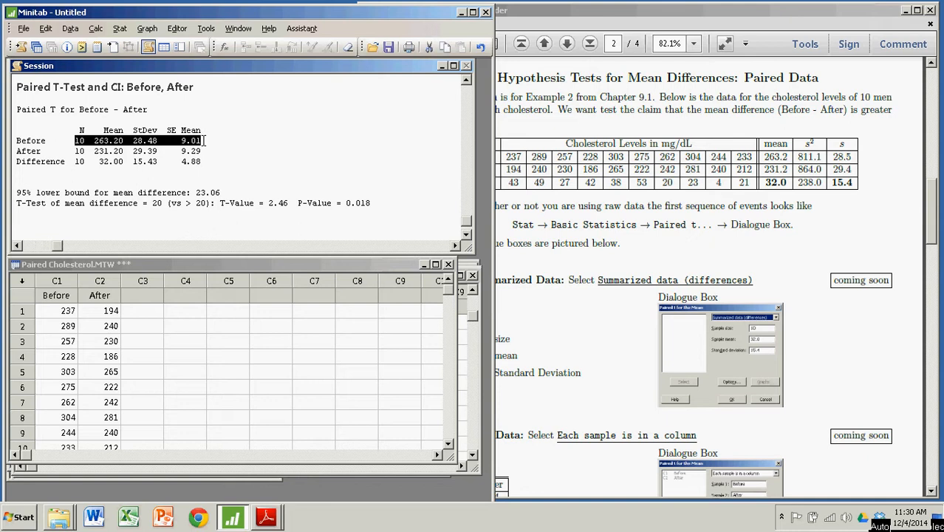
{"action": "mouse_move", "coordinate": [165, 161]}
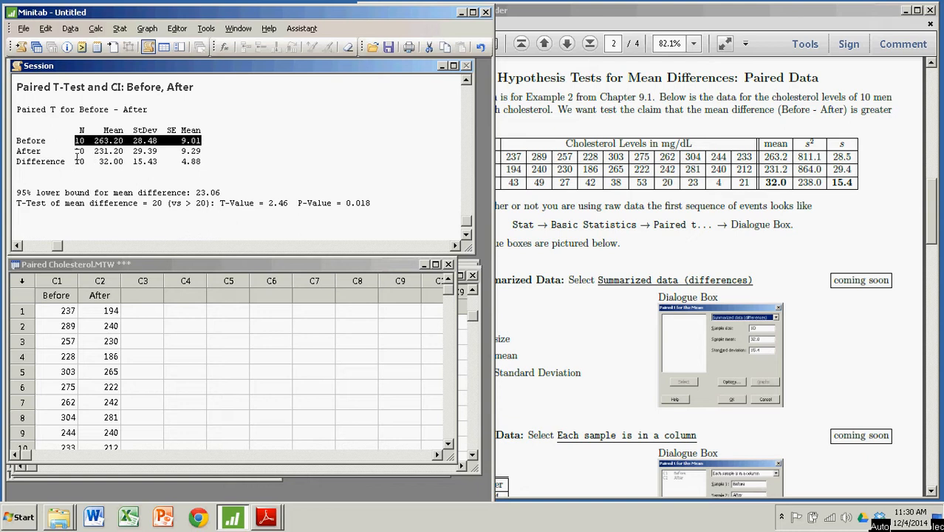
{"action": "left_click", "coordinate": [111, 151]}
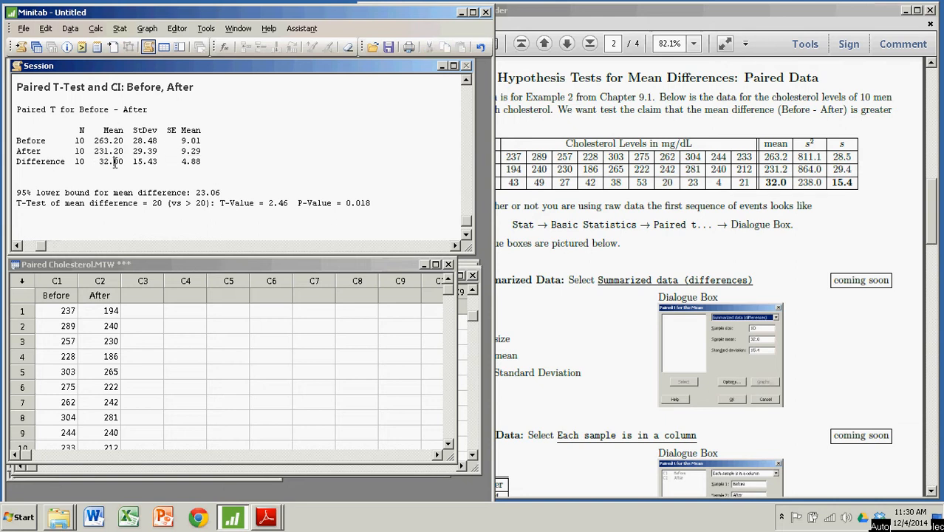
{"action": "double_click", "coordinate": [144, 161]}
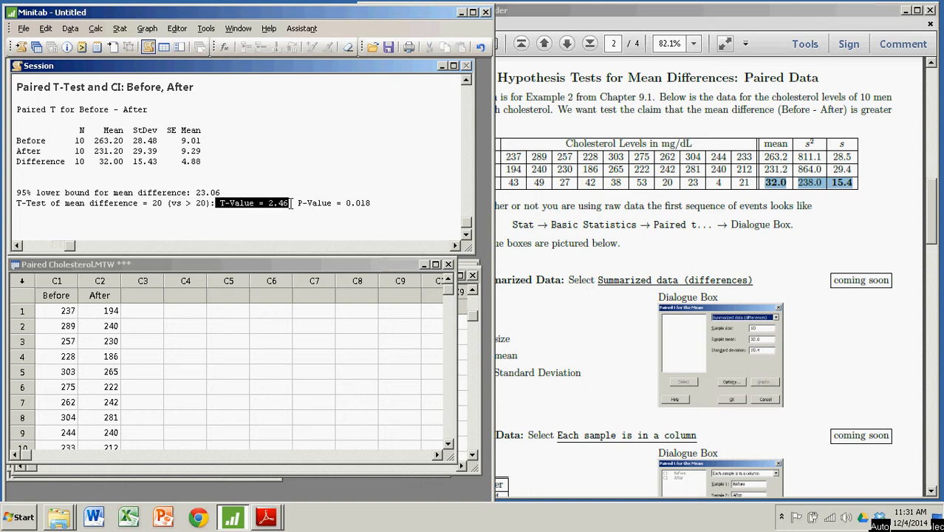
{"action": "mouse_move", "coordinate": [291, 221]}
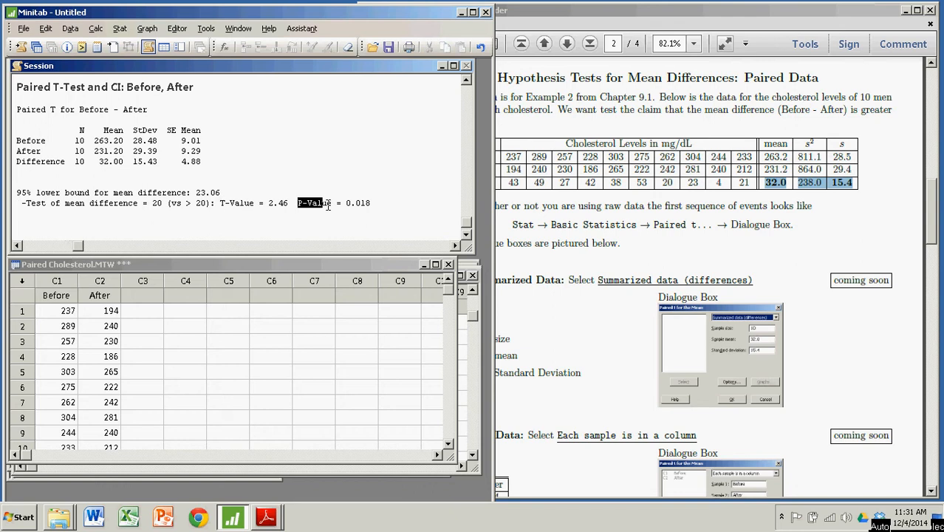
{"action": "left_click_drag", "start_coordinate": [297, 203], "coordinate": [370, 202]}
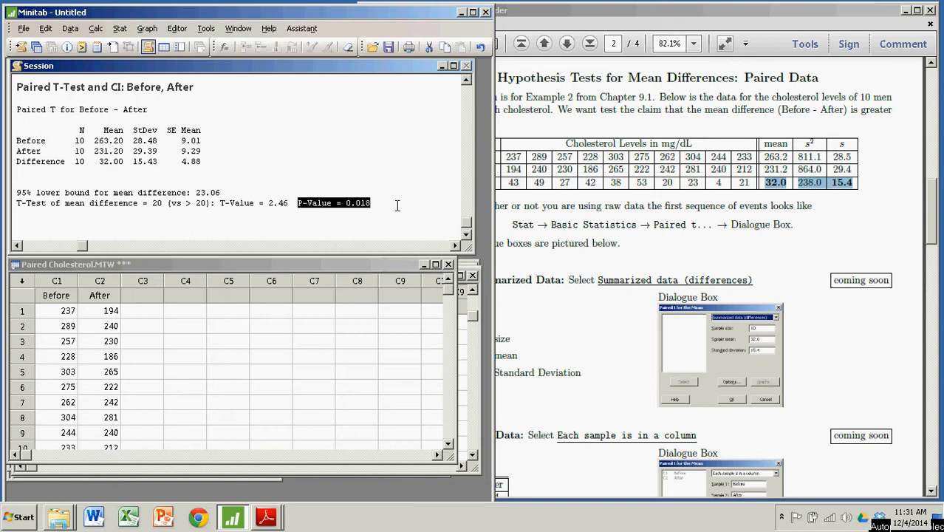
{"action": "mouse_move", "coordinate": [372, 206]}
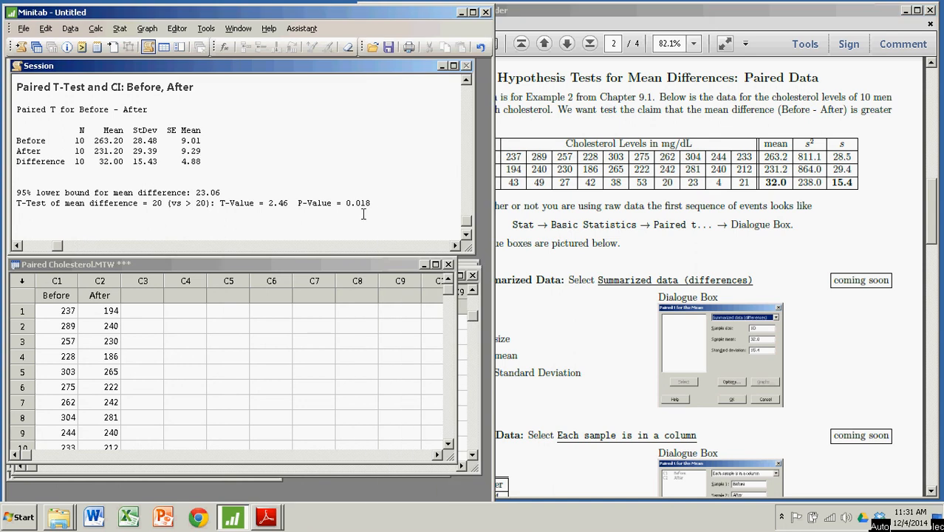
{"action": "left_click", "coordinate": [227, 341]}
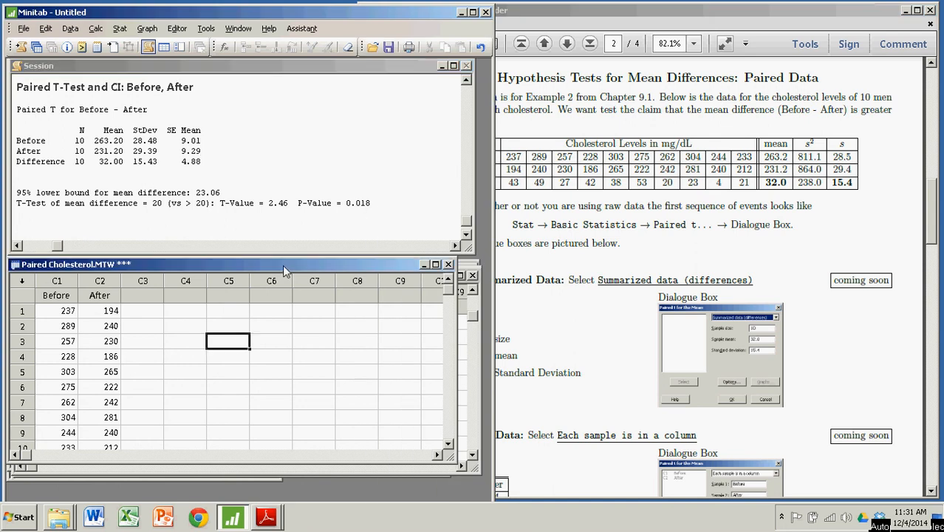
{"action": "mouse_move", "coordinate": [149, 340]}
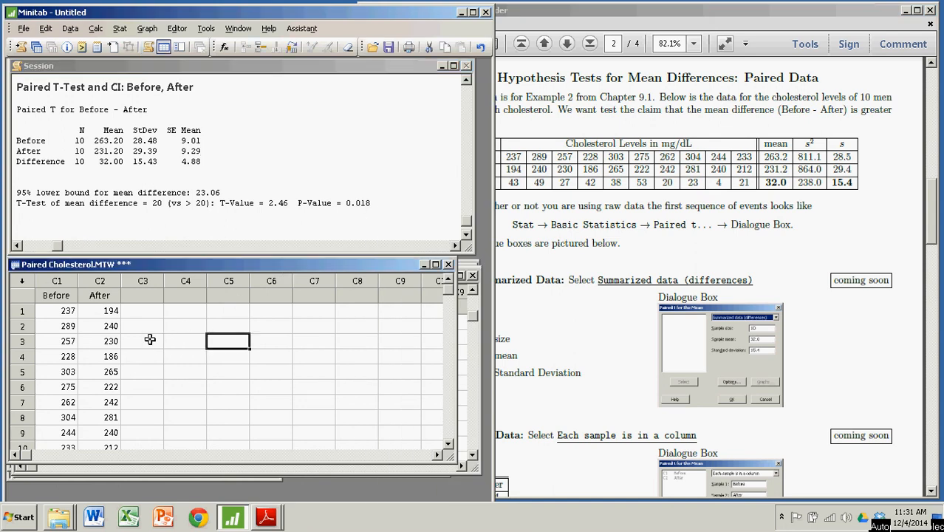
{"action": "mouse_move", "coordinate": [255, 269]}
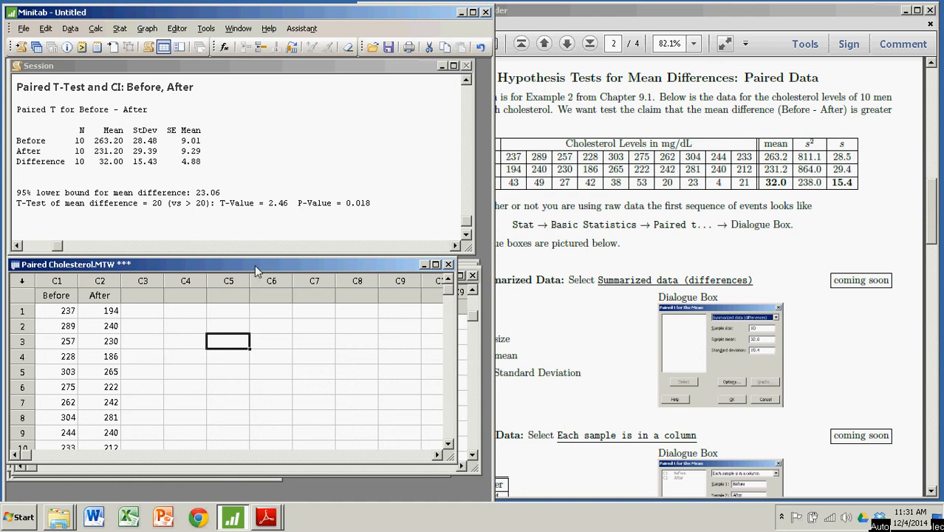